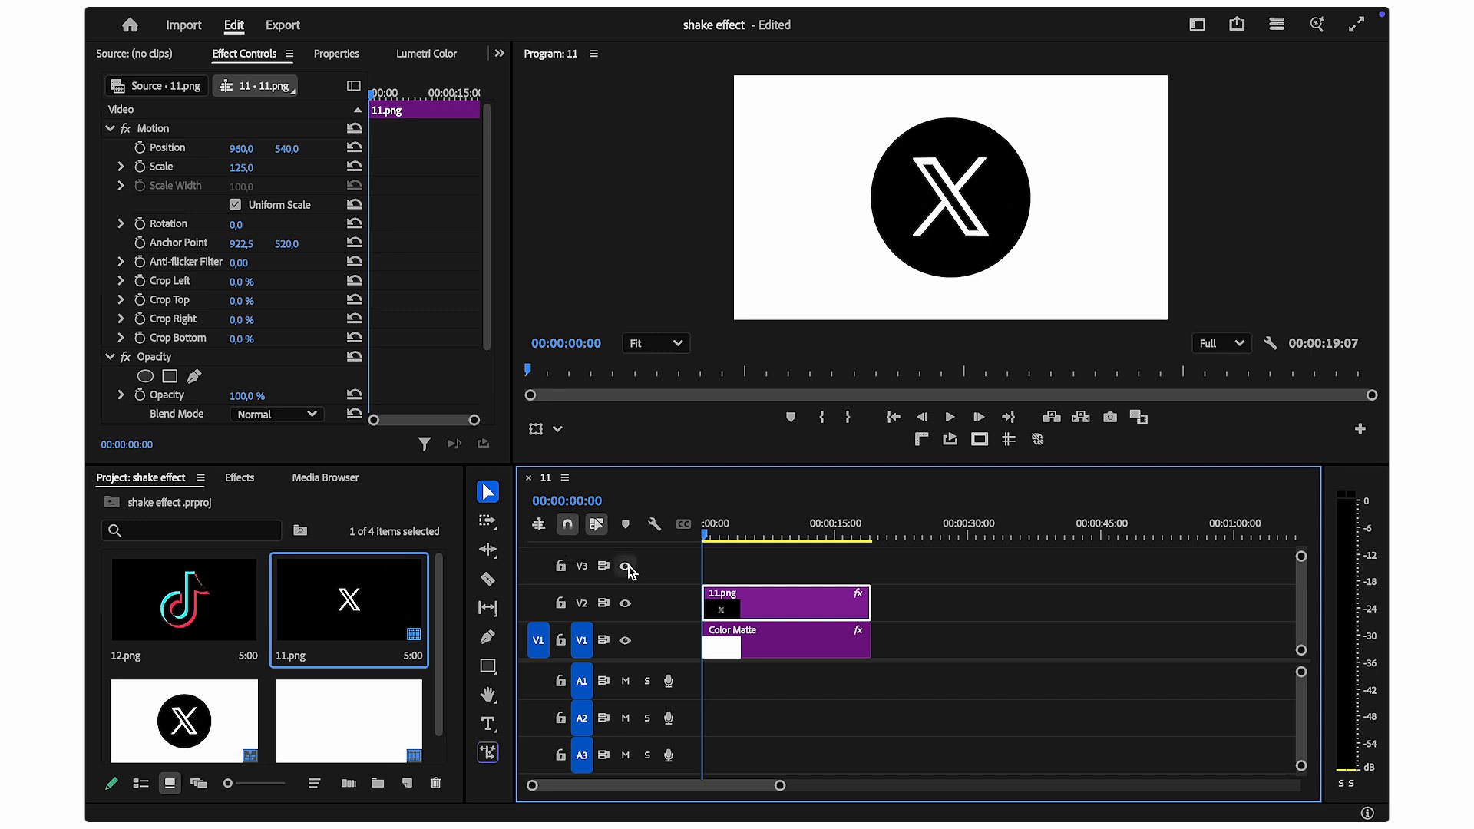
Step: Search the effects for 'trans' and drag Transform onto the X logo clip
click(240, 478)
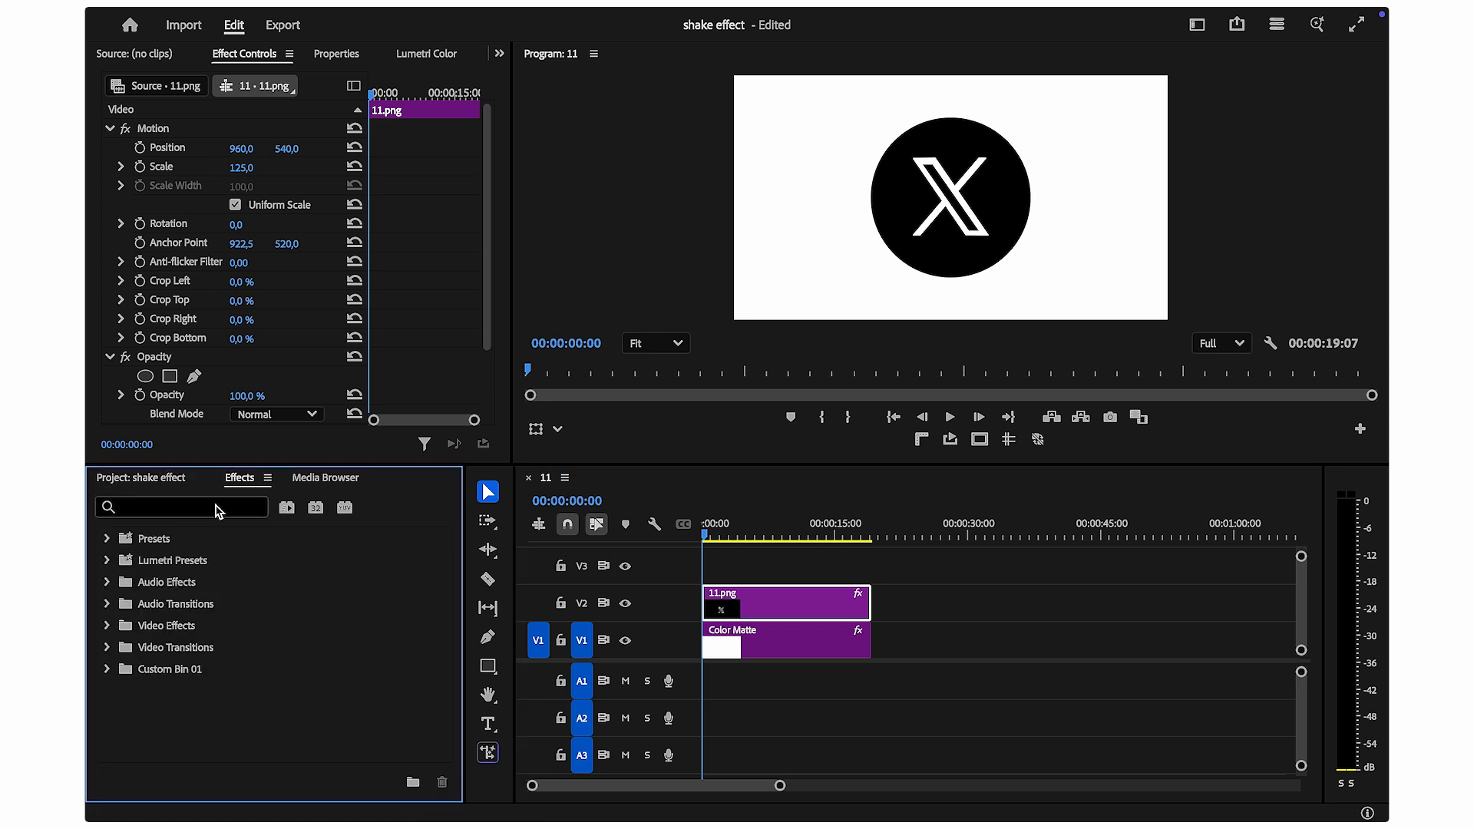
text(transfo)
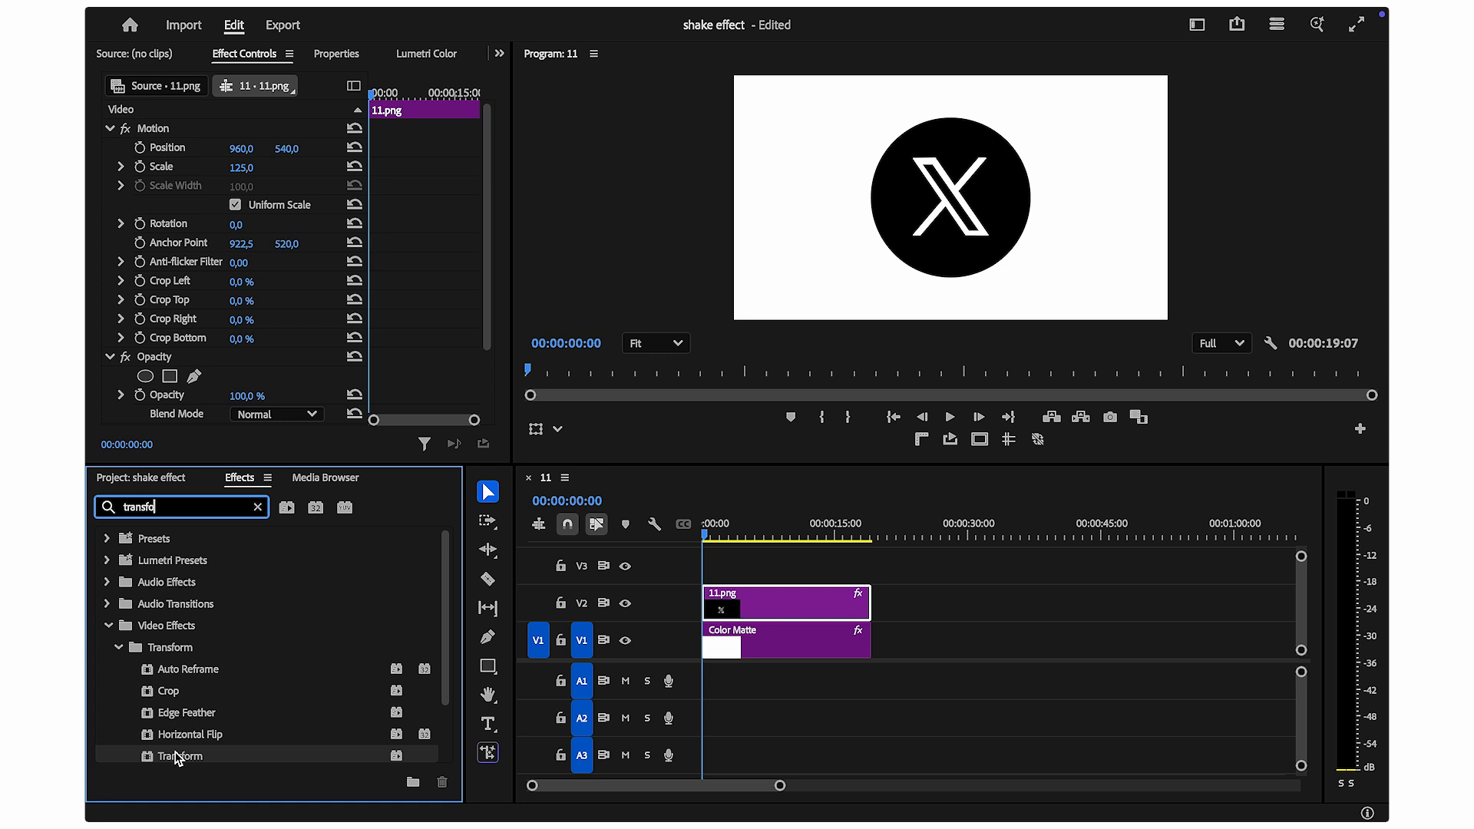
drag(180, 754, 742, 602)
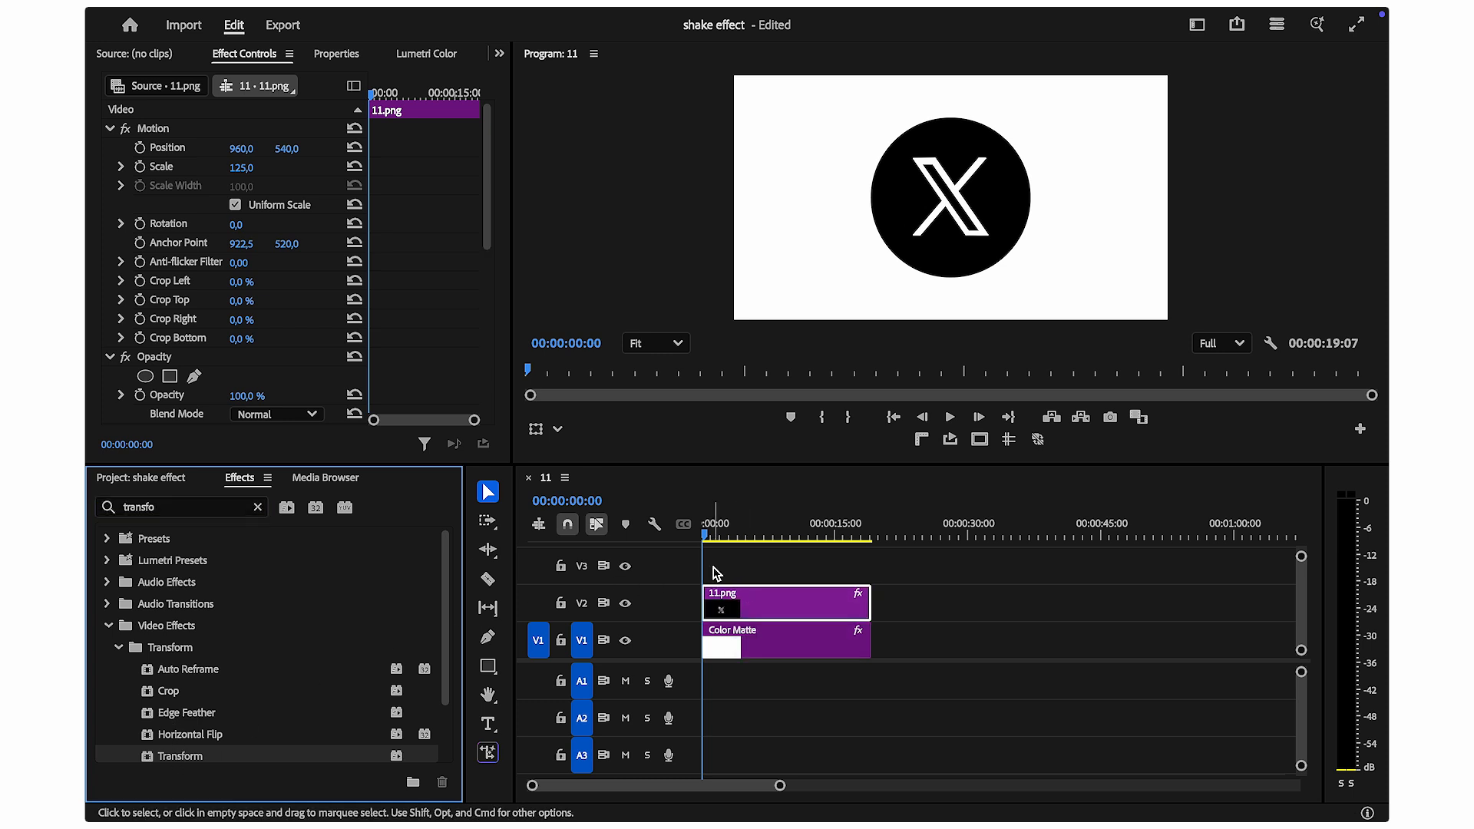
Step: Select the X logo clip and start keyframing Skew Axis at 00:00:02:01
click(722, 535)
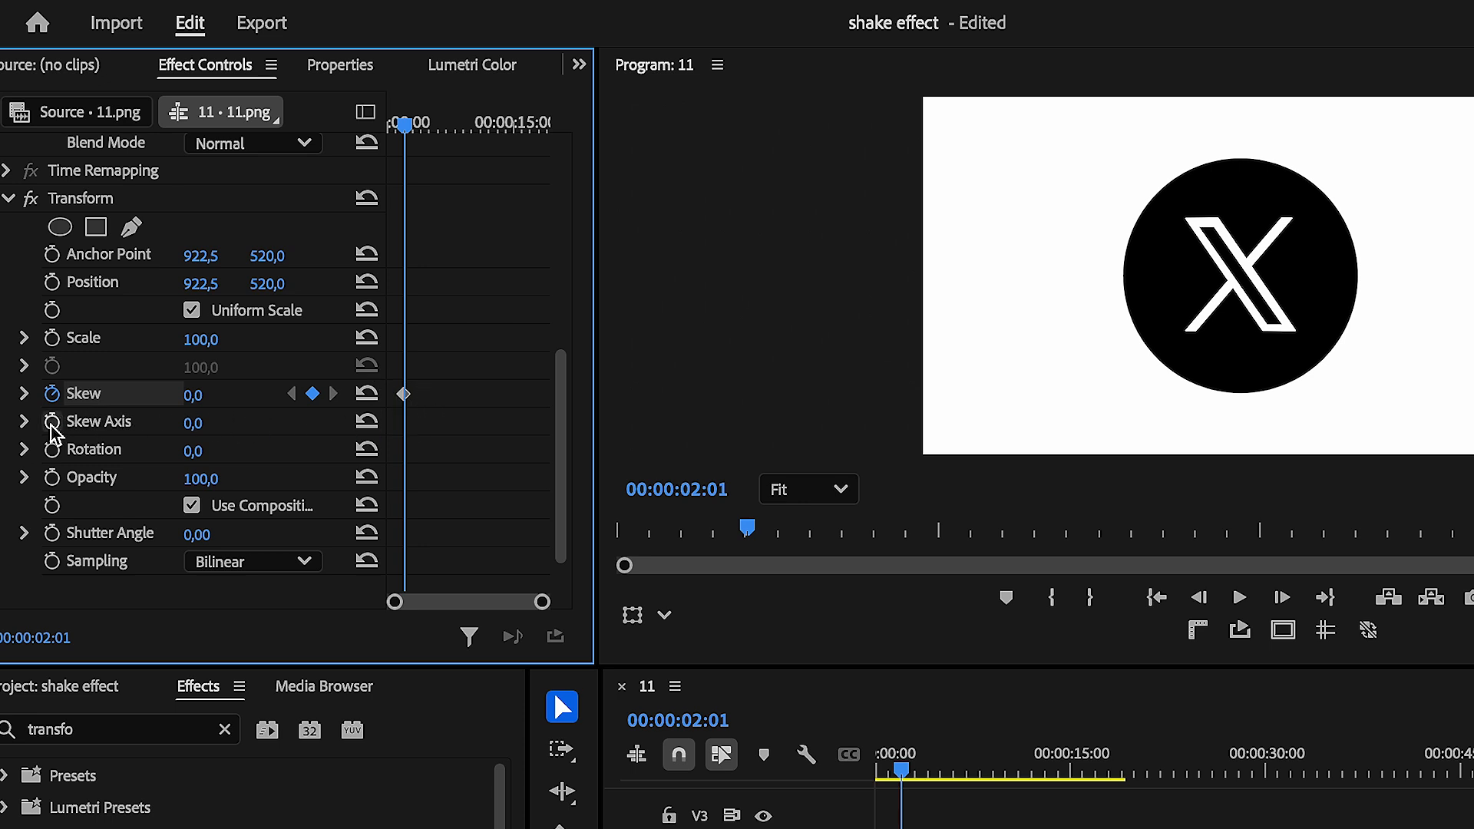
click(52, 421)
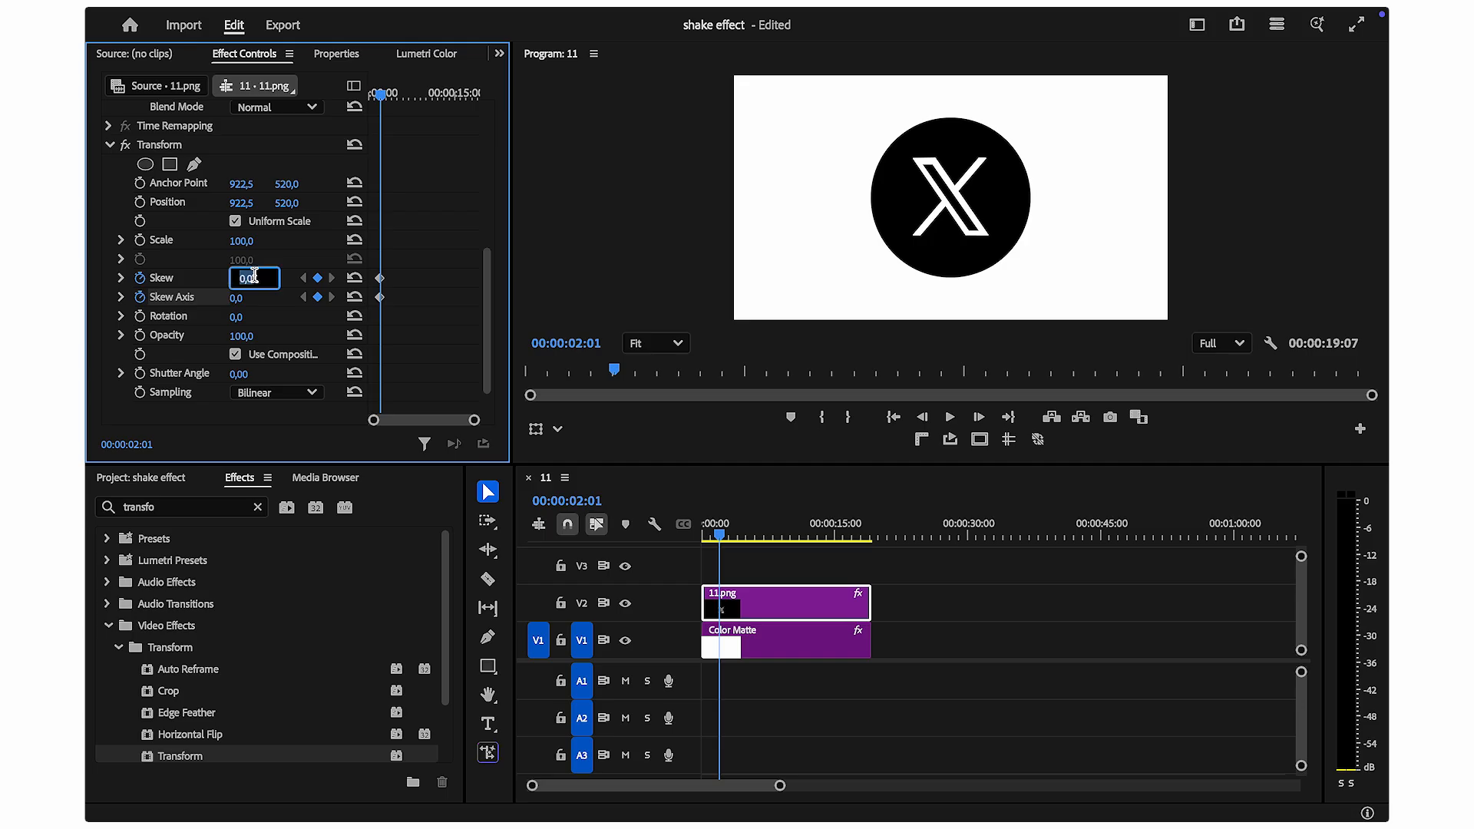
Step: Enter 4,0 as the Skew value at the first keyframe
text(4,0)
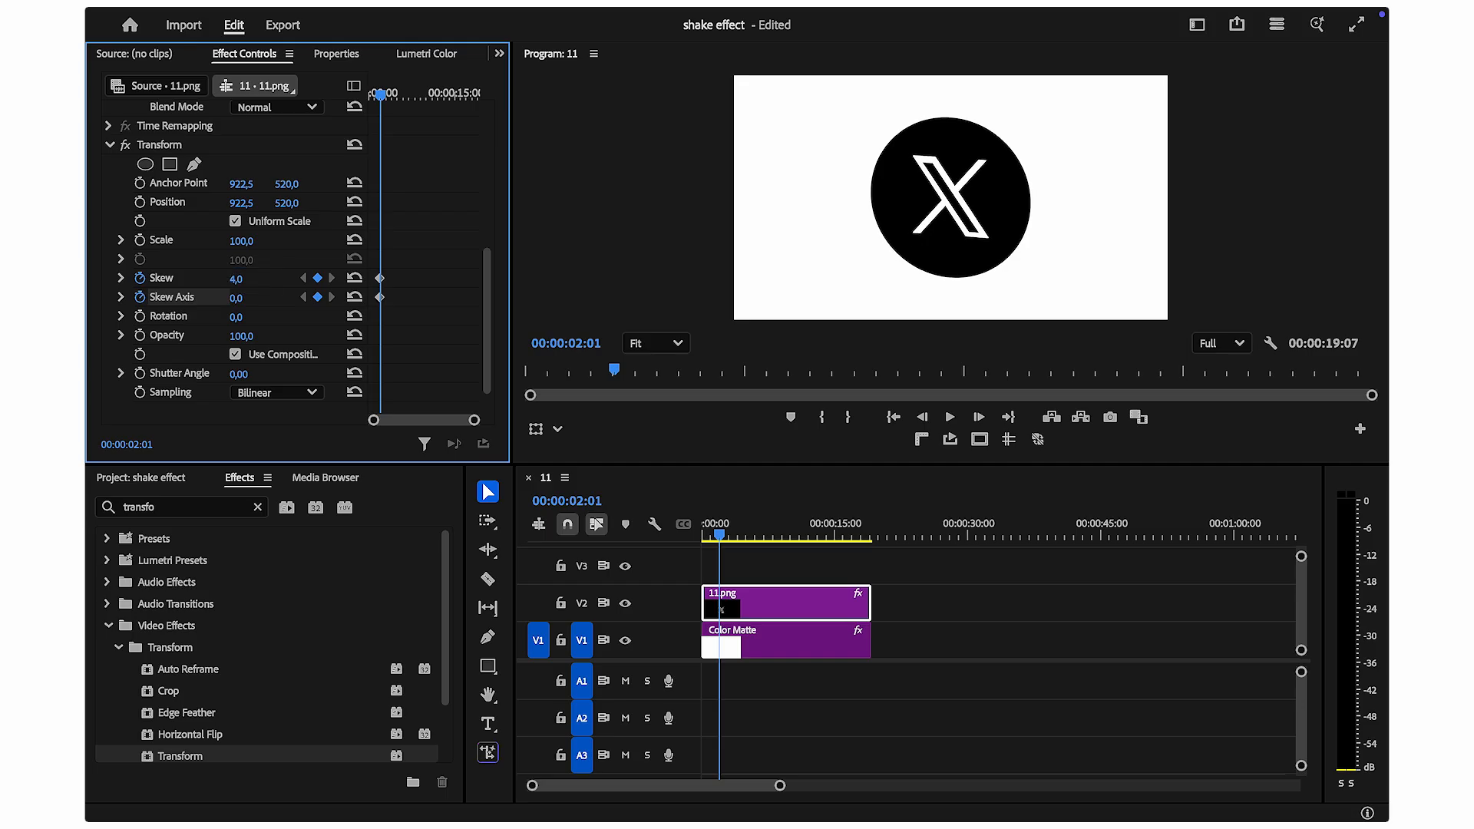
mouse_move(375, 95)
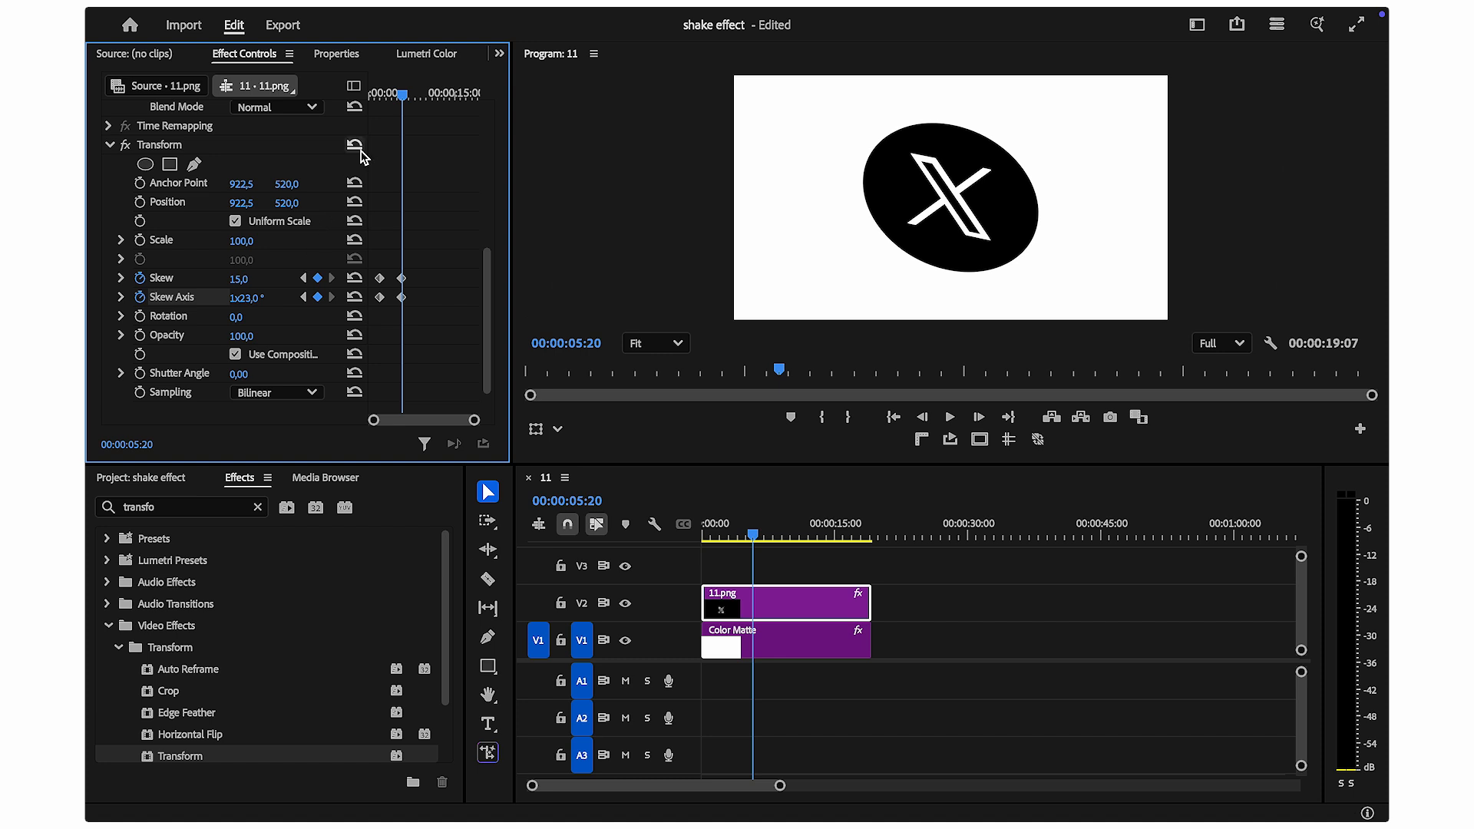
mouse_move(384, 95)
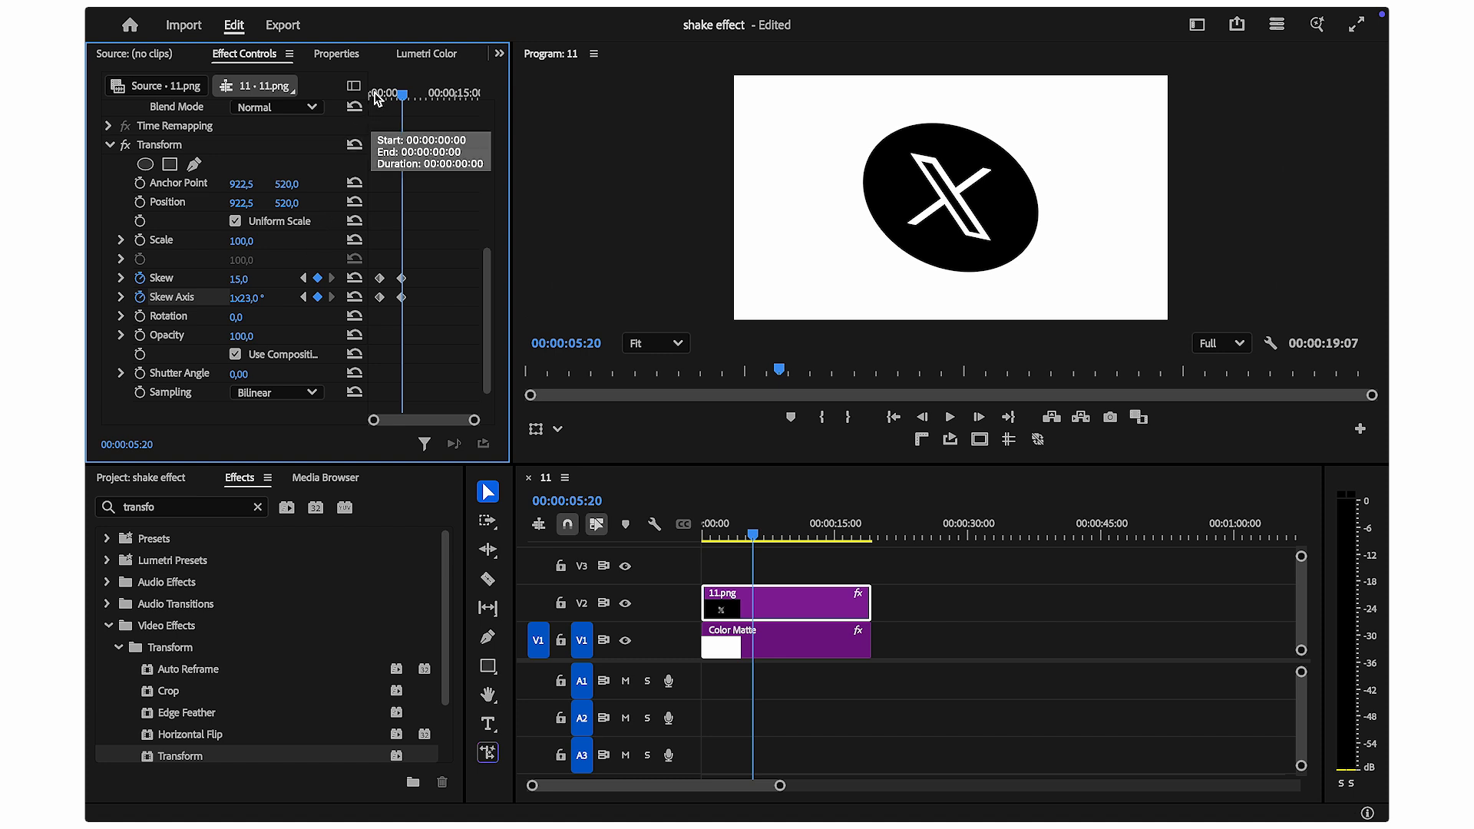
mouse_move(383, 285)
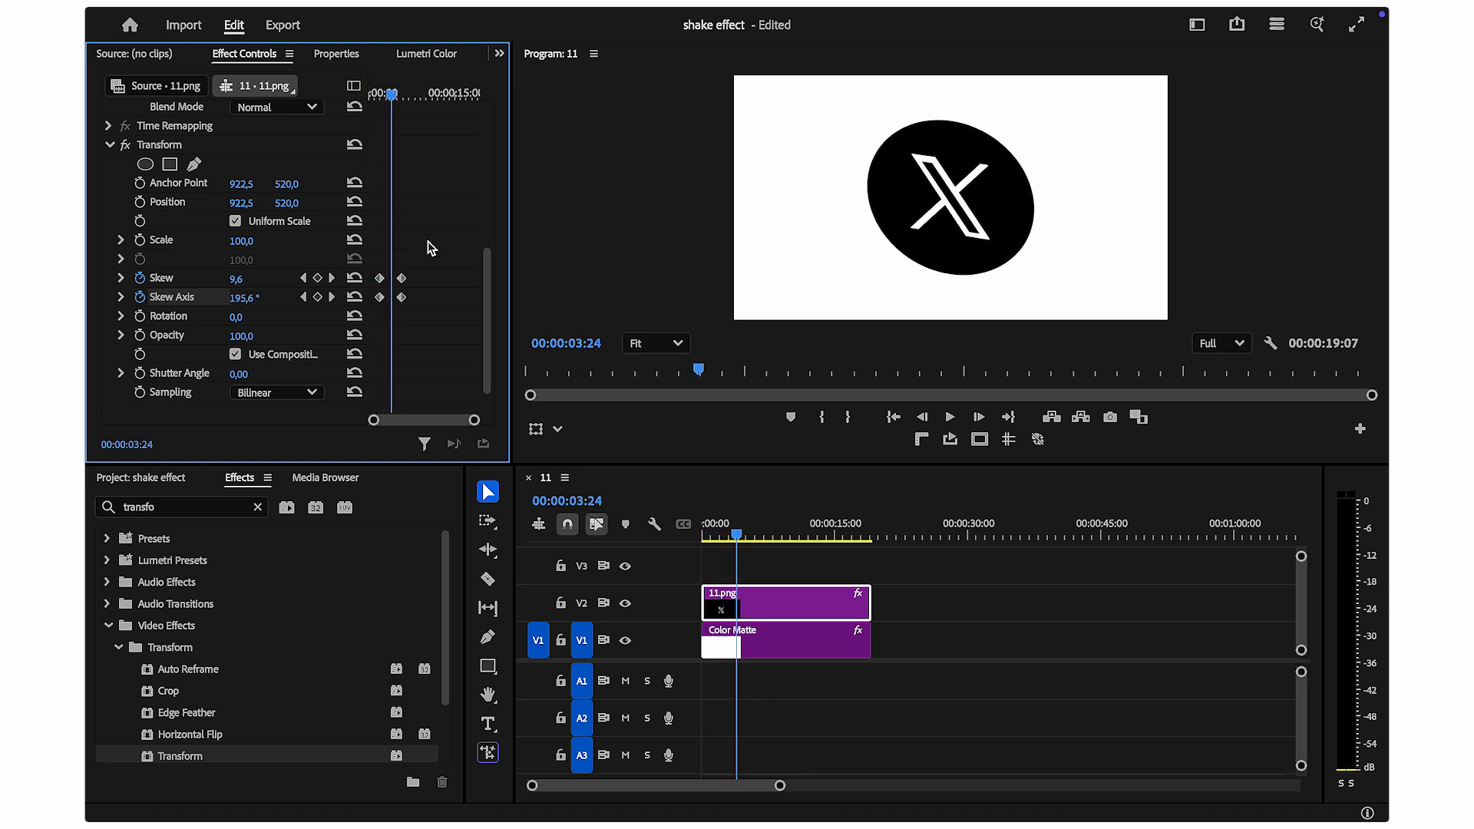
click(400, 297)
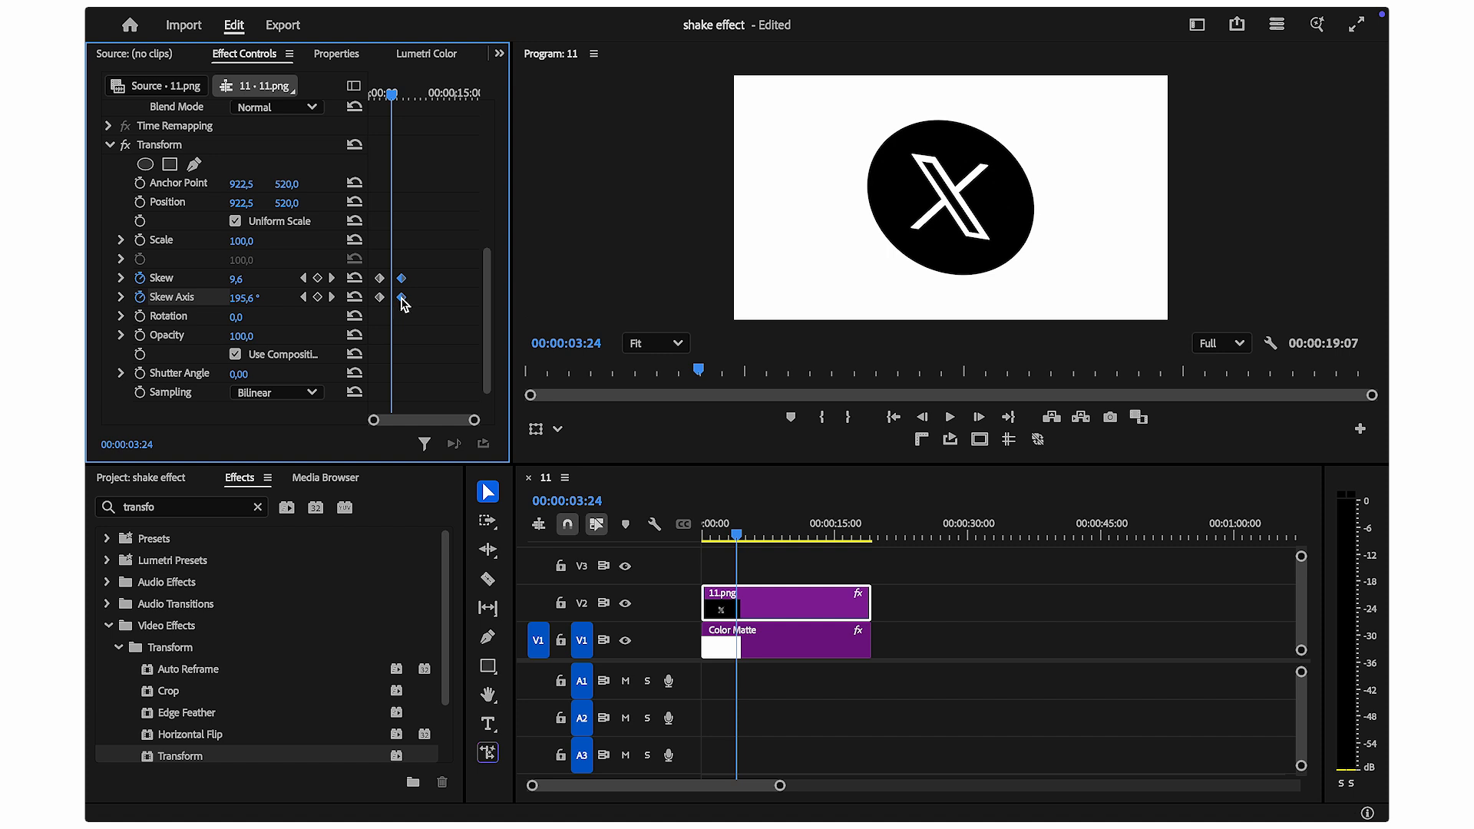